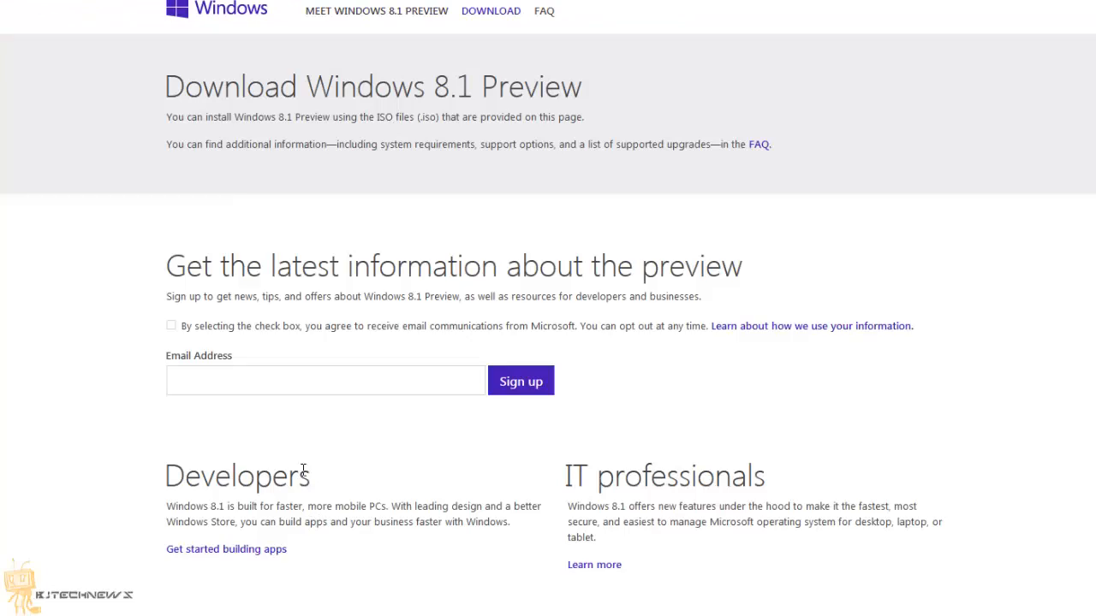
Step: Scroll the Windows 8.1 Preview page to the ISO download table and product key line
{"action": "scroll", "scroll_direction": "down", "scroll_amount": 3}
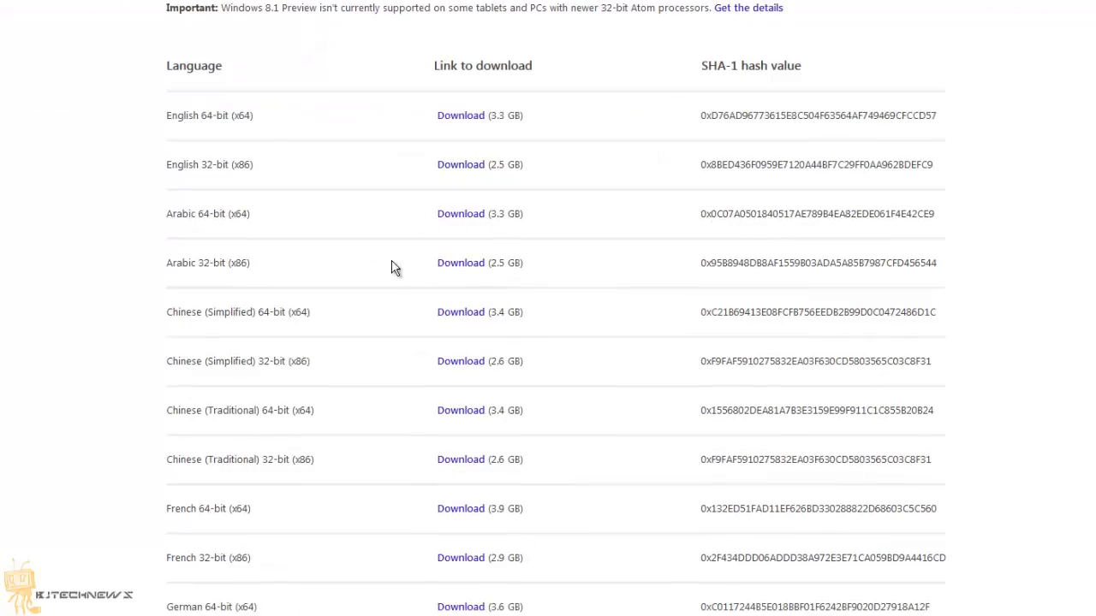
{"action": "mouse_move", "coordinate": [266, 163]}
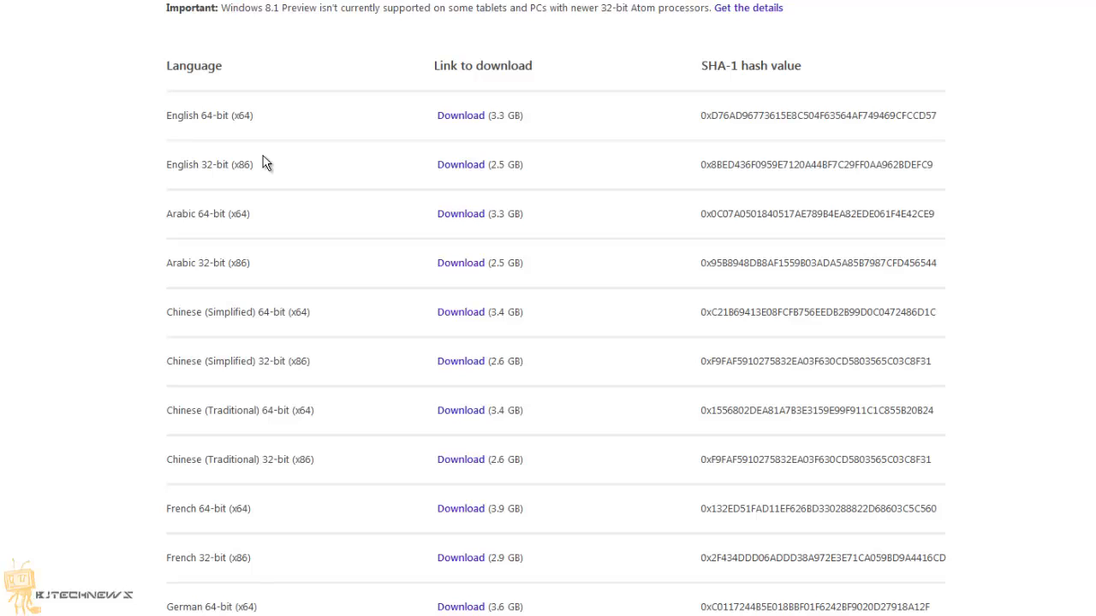
{"action": "scroll", "scroll_direction": "up", "scroll_amount": 3}
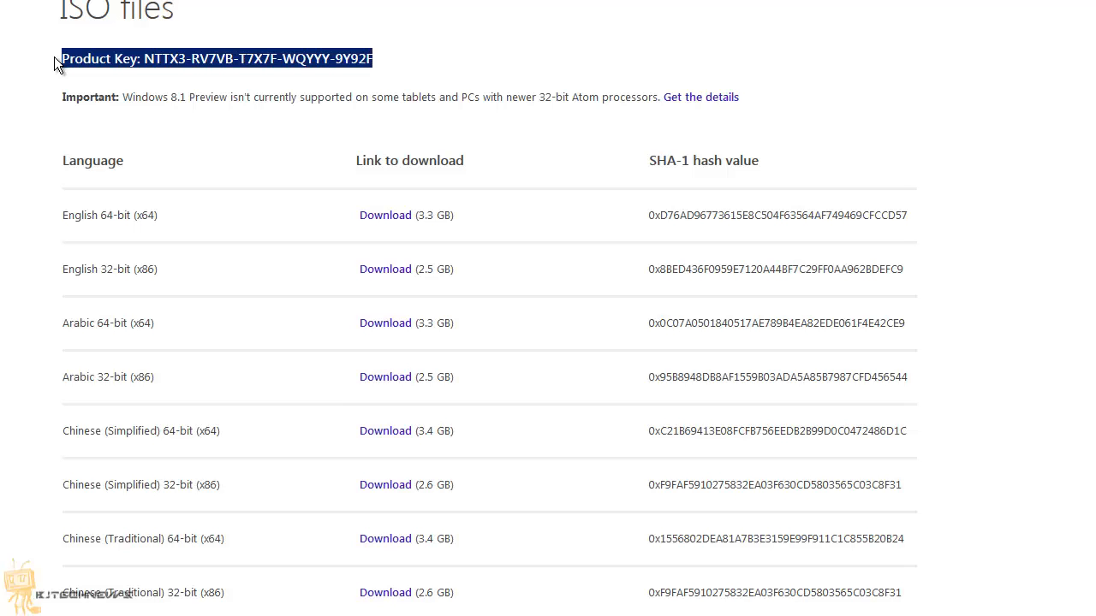
Step: Bring the bj-winBlue VM summary into view showing 1 GB memory, 10 GB disk and mounted ISO
{"action": "scroll", "scroll_direction": "up", "scroll_amount": 3}
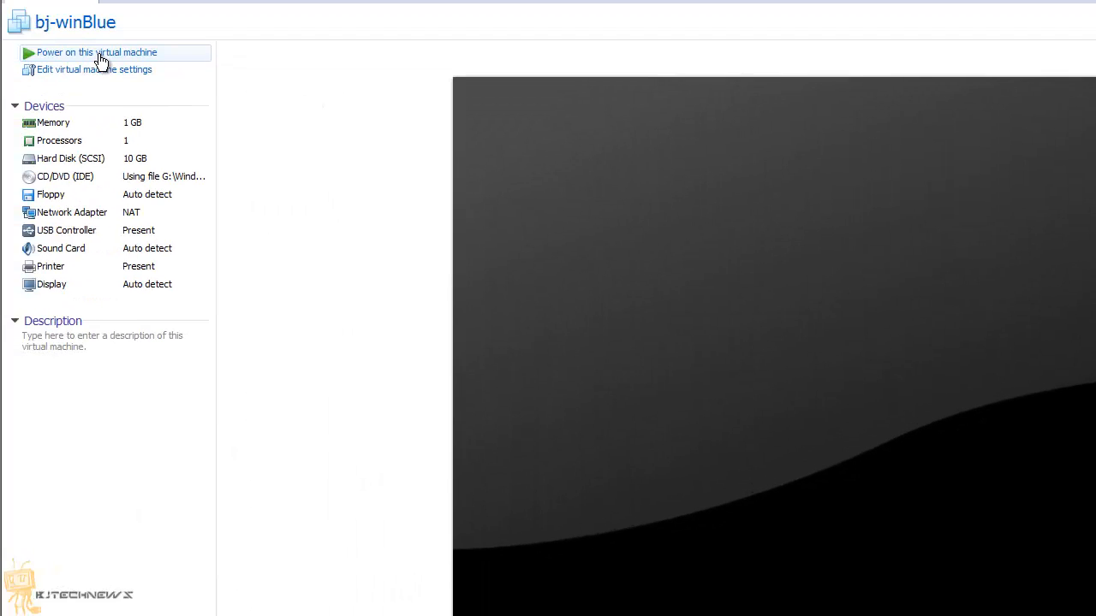
Step: Power on the bj-winBlue virtual machine and boot into the Windows Setup language screen
{"action": "left_click", "coordinate": [96, 52]}
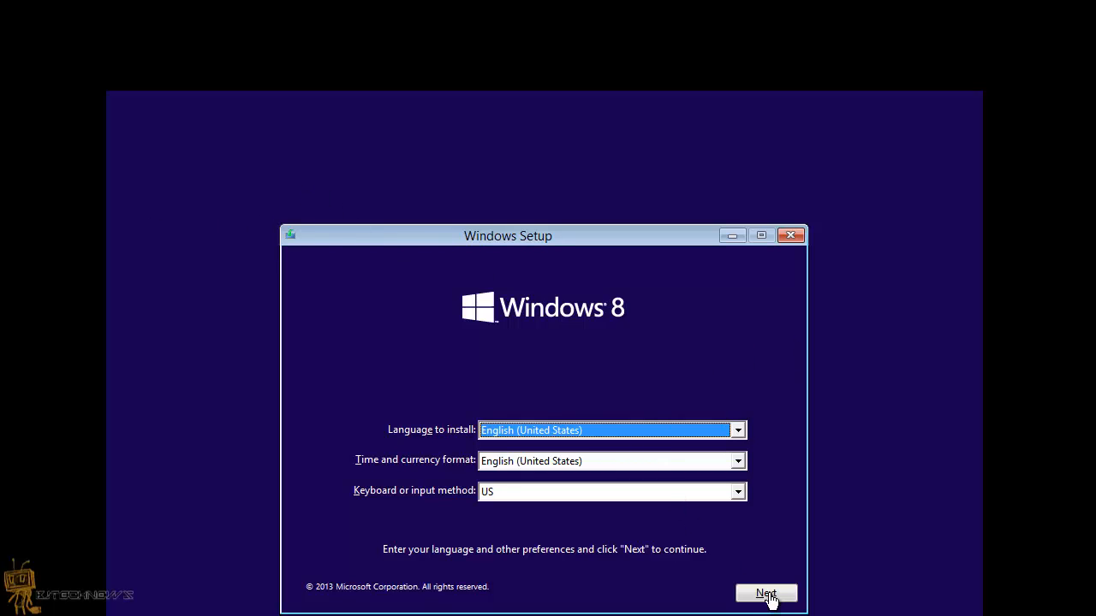
{"action": "mouse_move", "coordinate": [770, 603]}
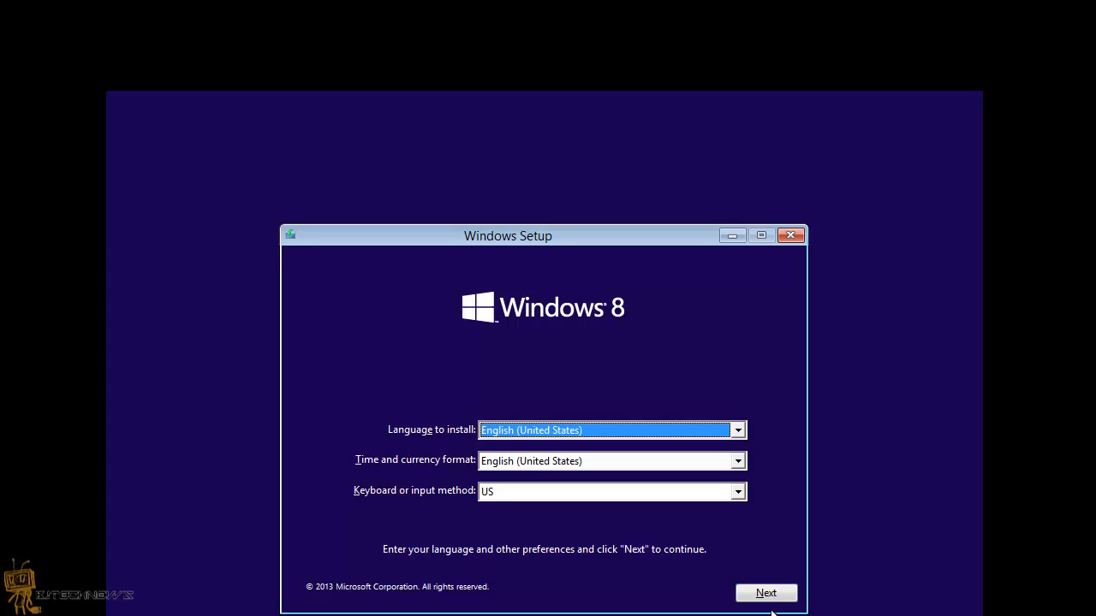
Step: Accept English (United States) language, format and US keyboard to reach the product key screen
{"action": "left_click", "coordinate": [766, 593]}
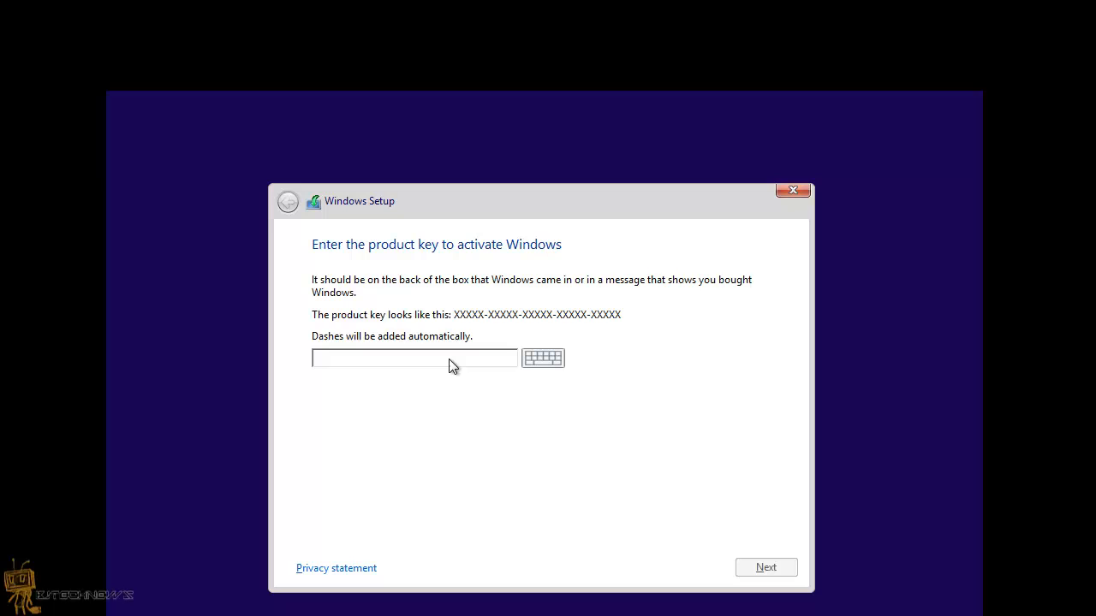
{"action": "left_click", "coordinate": [414, 358]}
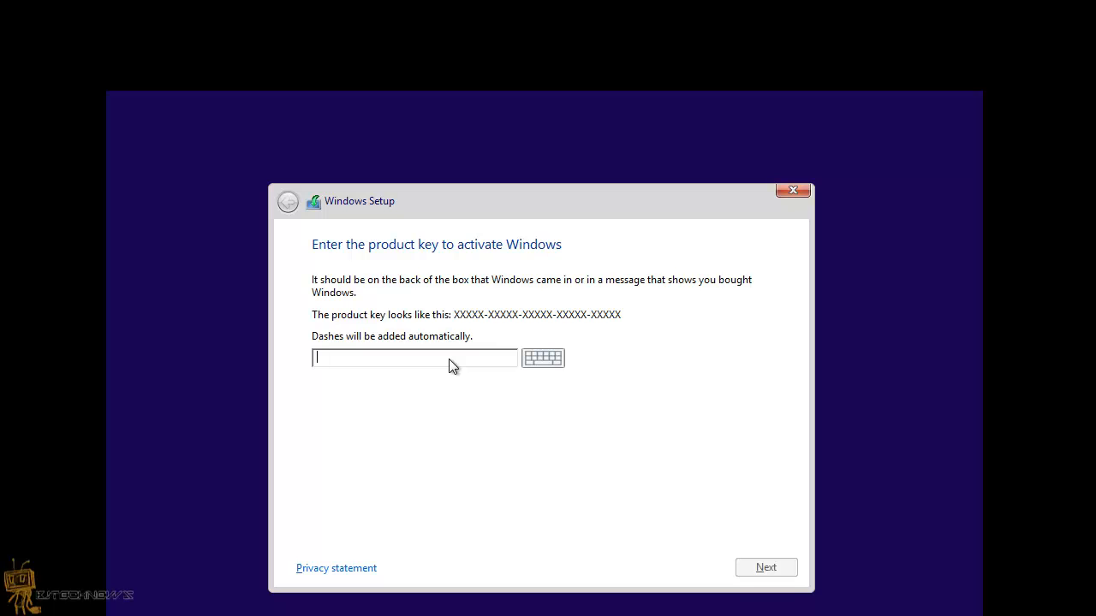
{"action": "type", "text": "NTTX3-RV7VB-T7X7F-WQYYY-9Y92F"}
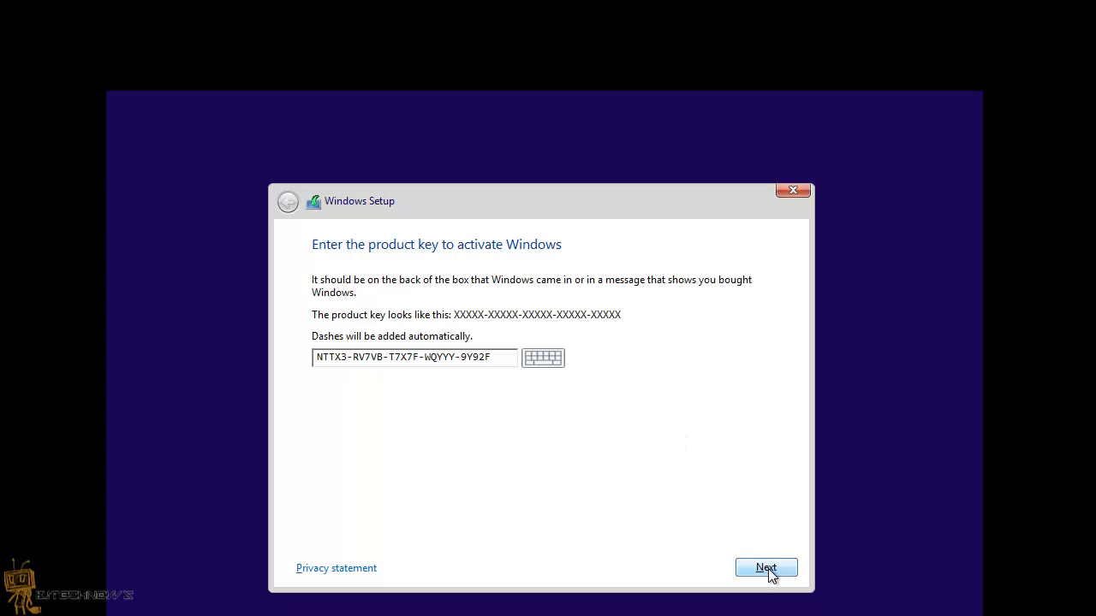
{"action": "left_click", "coordinate": [766, 568]}
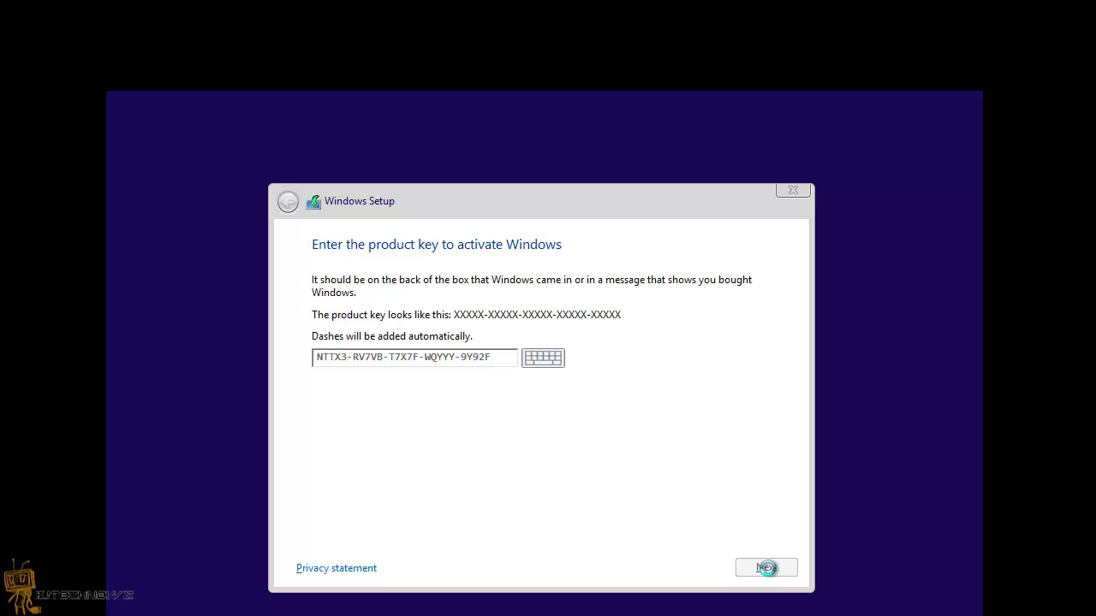
{"action": "left_click", "coordinate": [763, 567]}
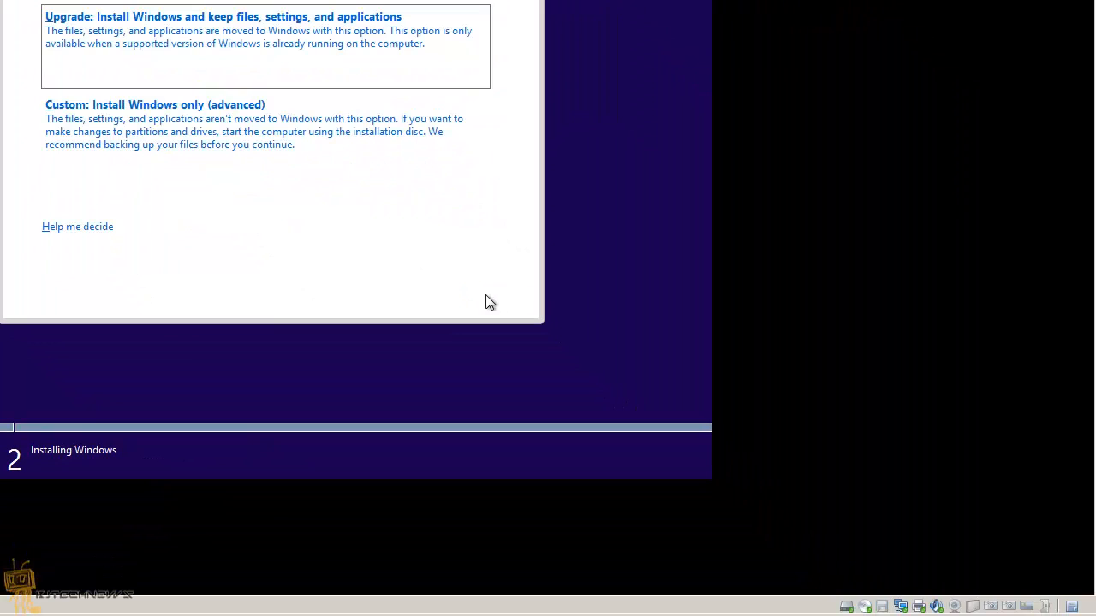
Step: Choose Custom install and put Windows on Drive 0's 10 GB unallocated space
{"action": "left_click", "coordinate": [154, 104]}
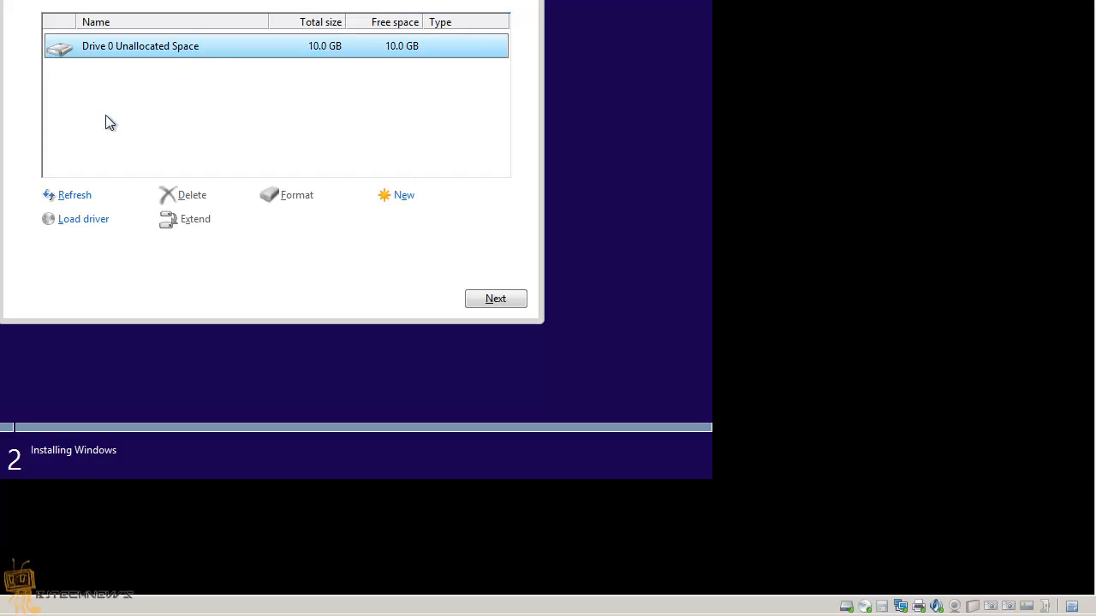
{"action": "mouse_move", "coordinate": [140, 284]}
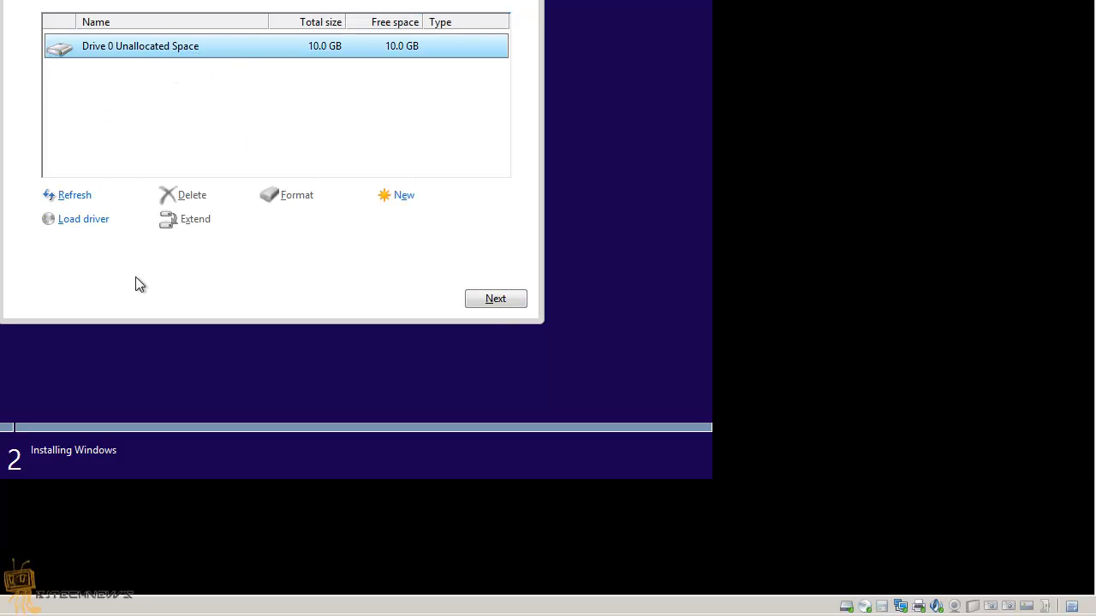
{"action": "mouse_move", "coordinate": [204, 294]}
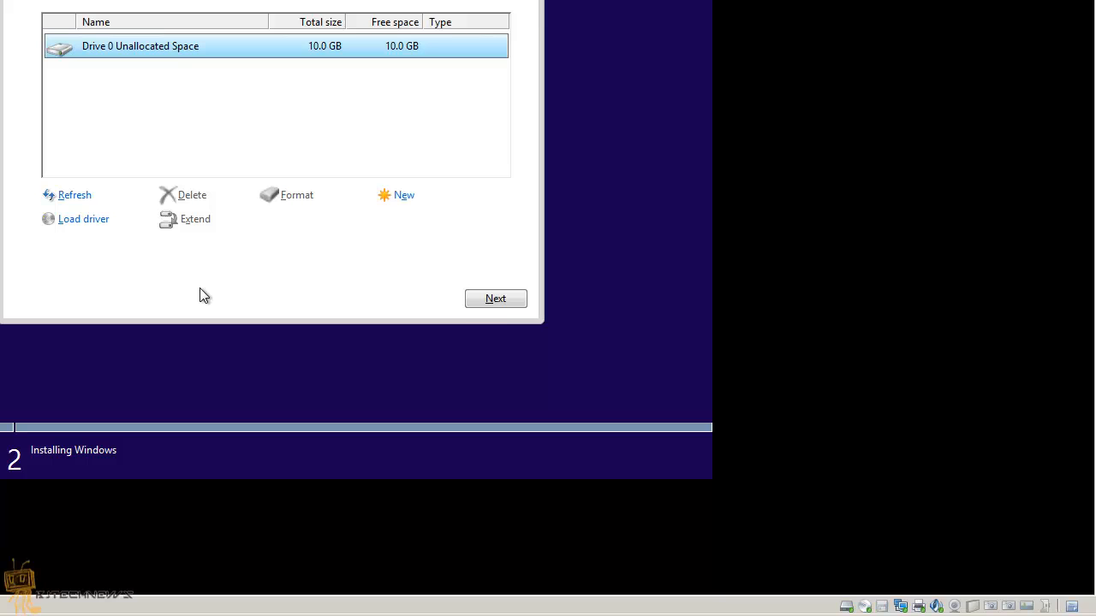
{"action": "left_click", "coordinate": [494, 298]}
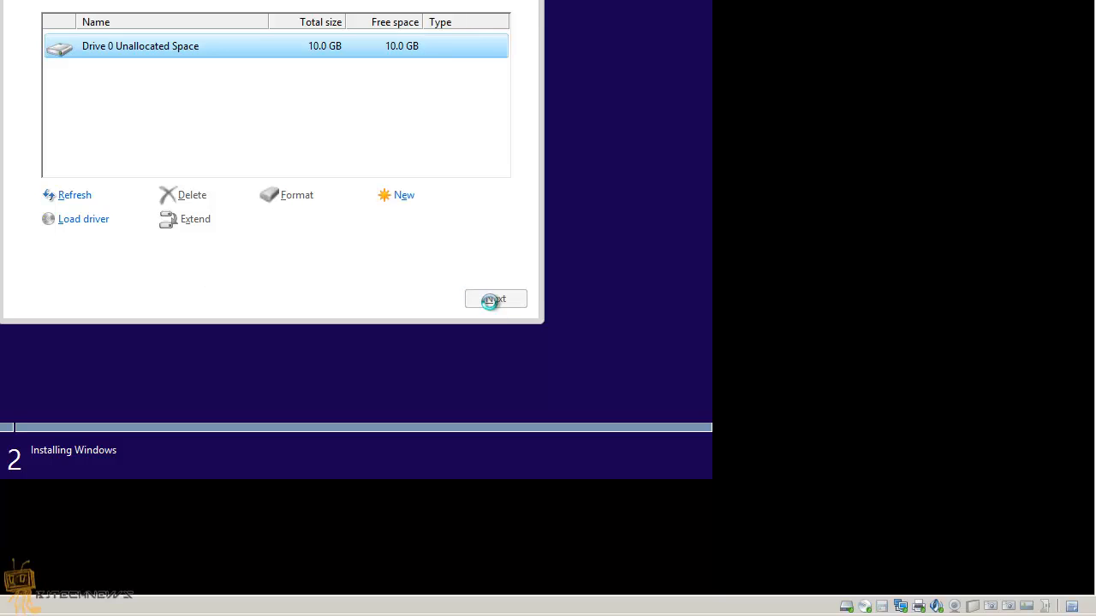
{"action": "left_click", "coordinate": [495, 298]}
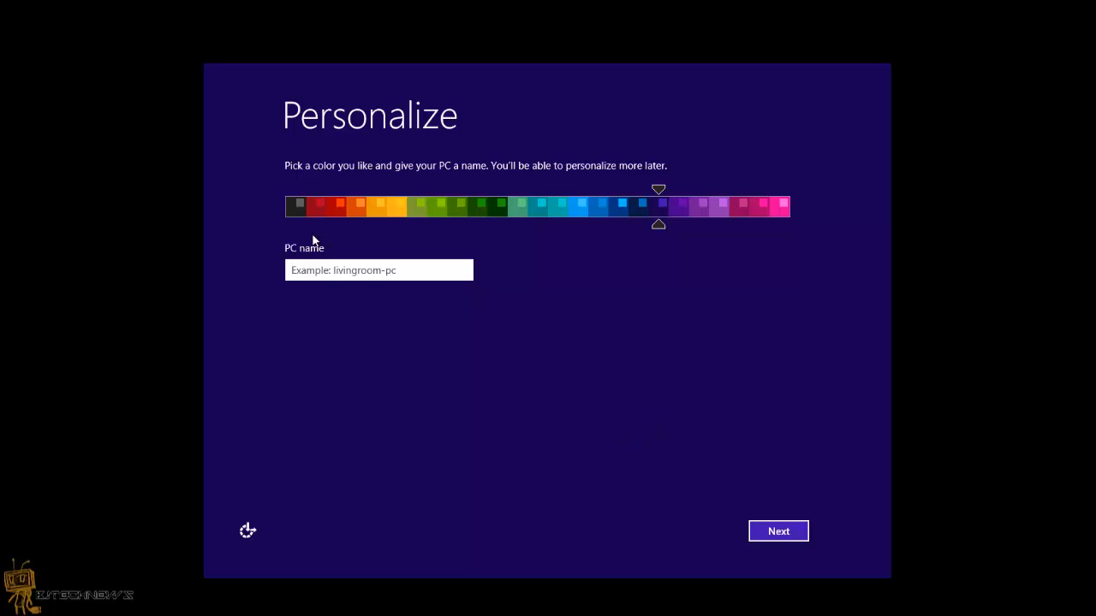
Step: Pick the dark grey colour, name the PC 'bjtehs-pc' and continue to Express settings
{"action": "left_click", "coordinate": [298, 205]}
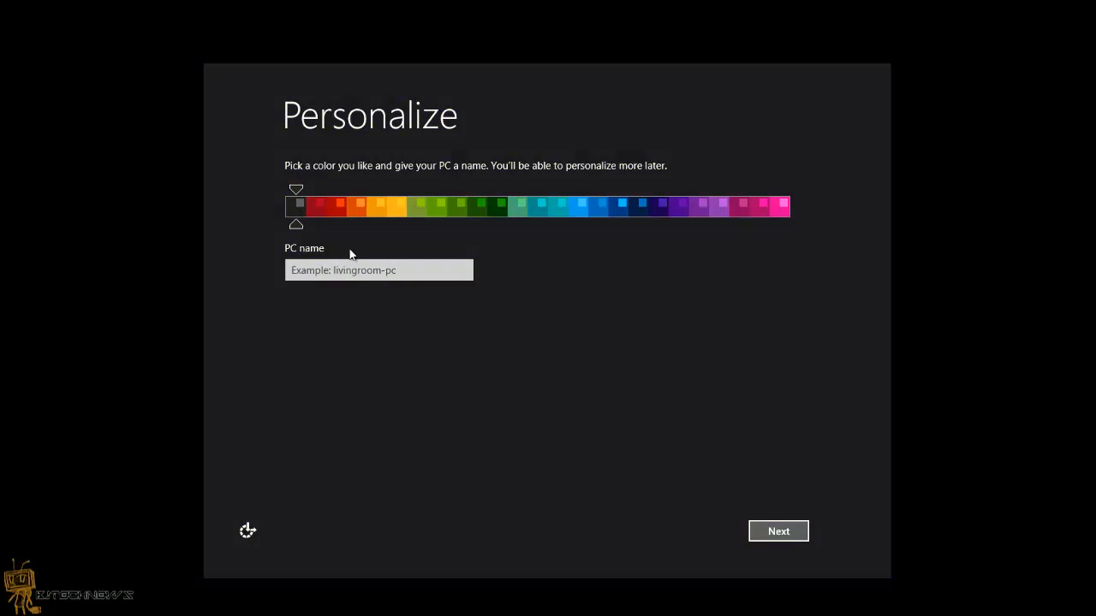
{"action": "left_click", "coordinate": [378, 271]}
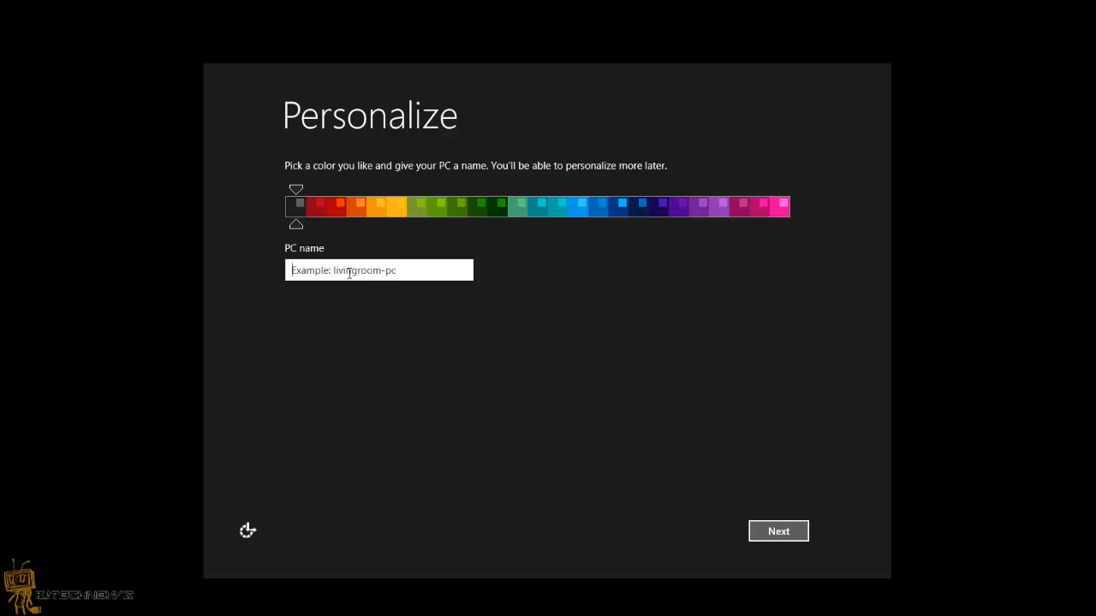
{"action": "type", "text": "bjteh"}
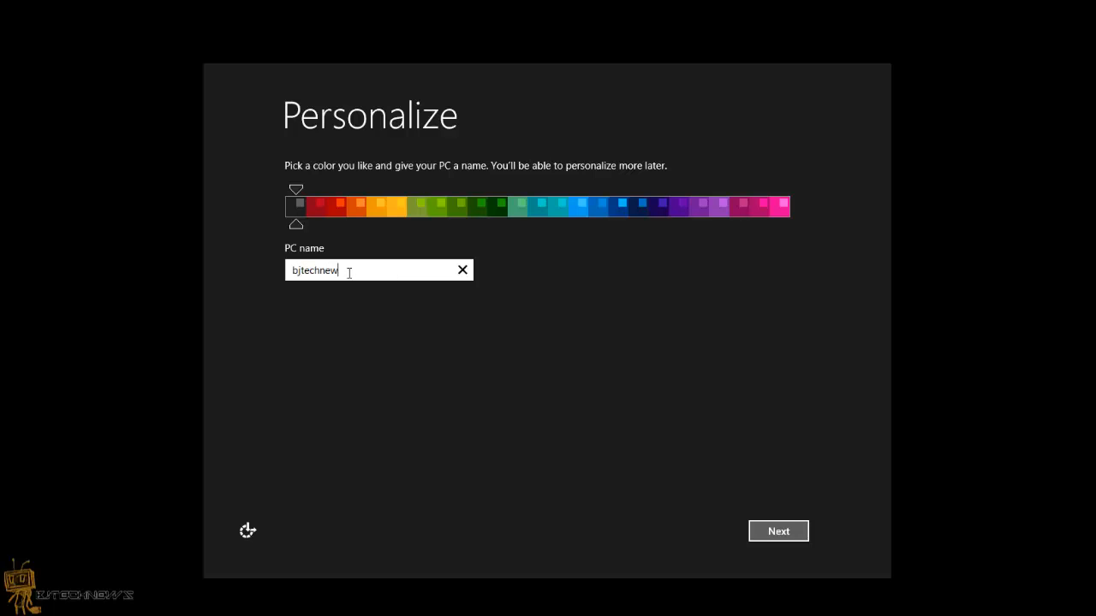
{"action": "type", "text": "s-pc"}
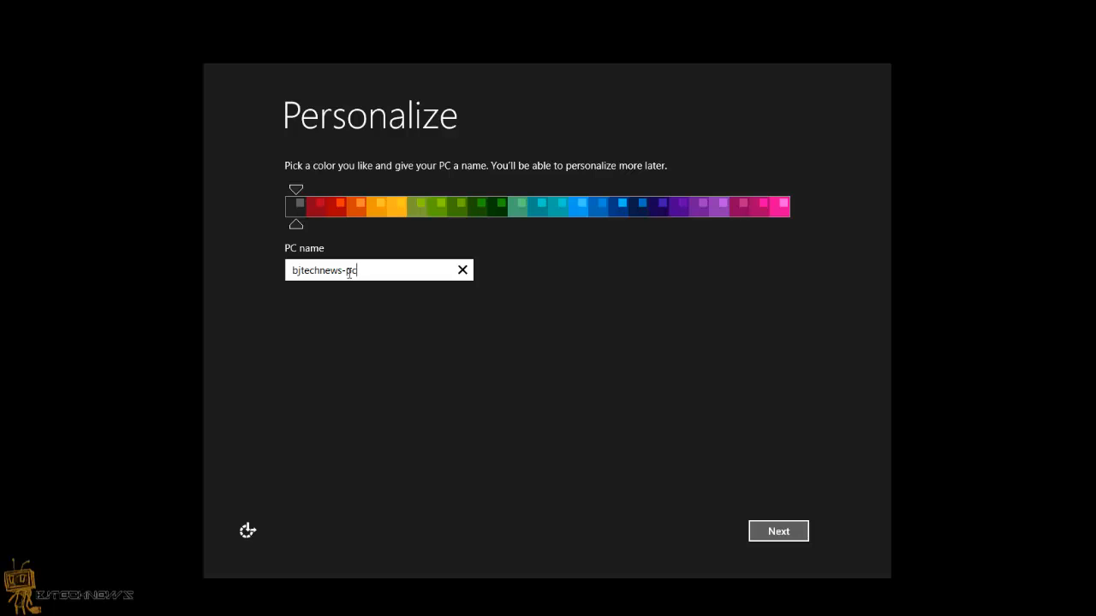
{"action": "left_click", "coordinate": [777, 531]}
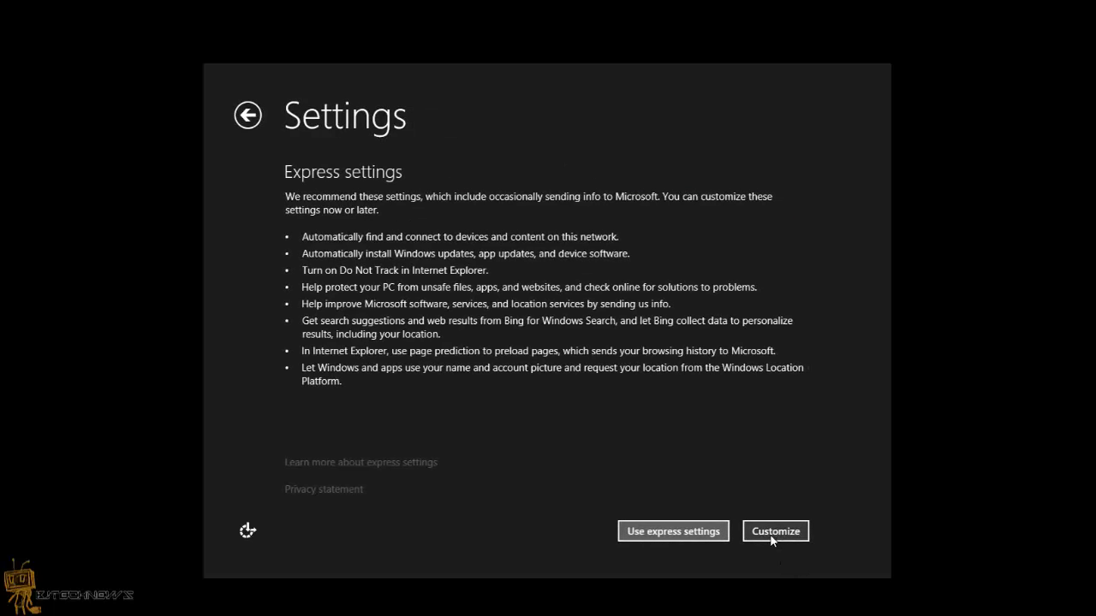
{"action": "mouse_move", "coordinate": [550, 483]}
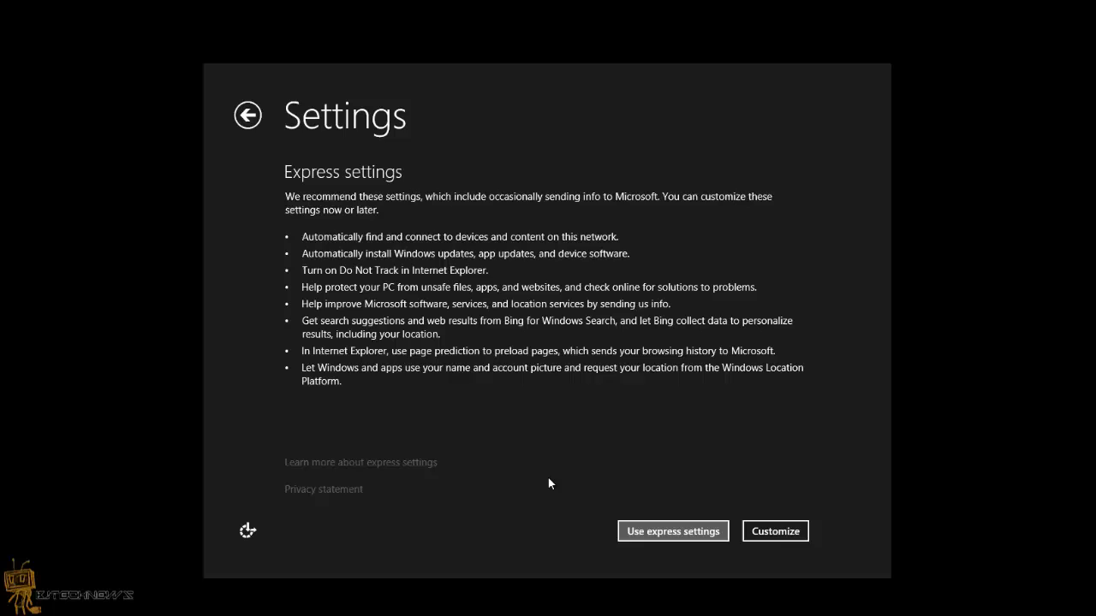
Step: Accept the recommended express settings and proceed to account setup
{"action": "left_click", "coordinate": [671, 531]}
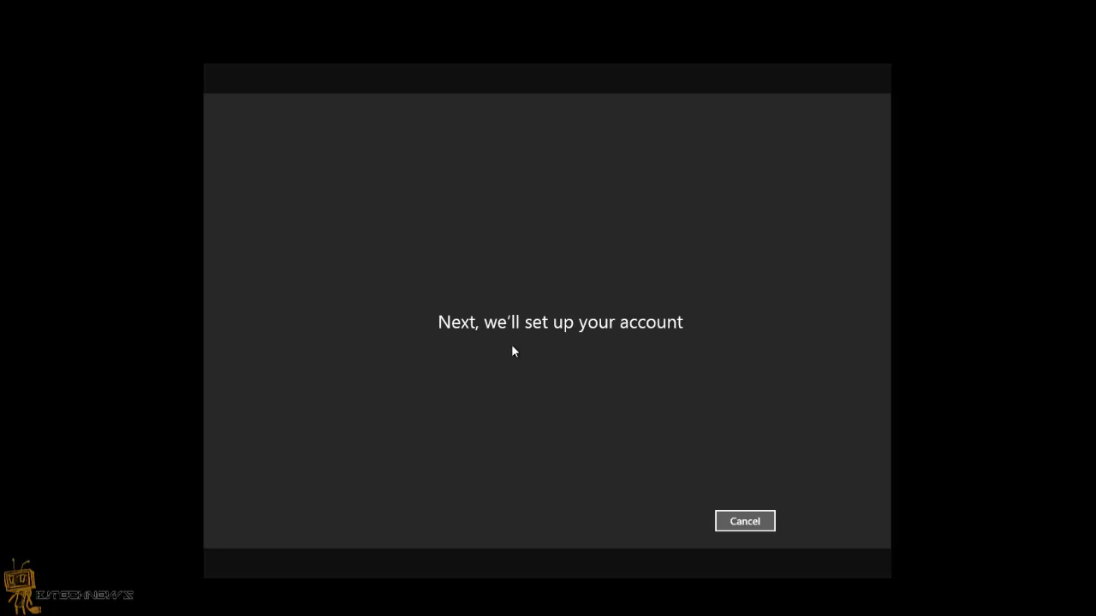
{"action": "mouse_move", "coordinate": [746, 502]}
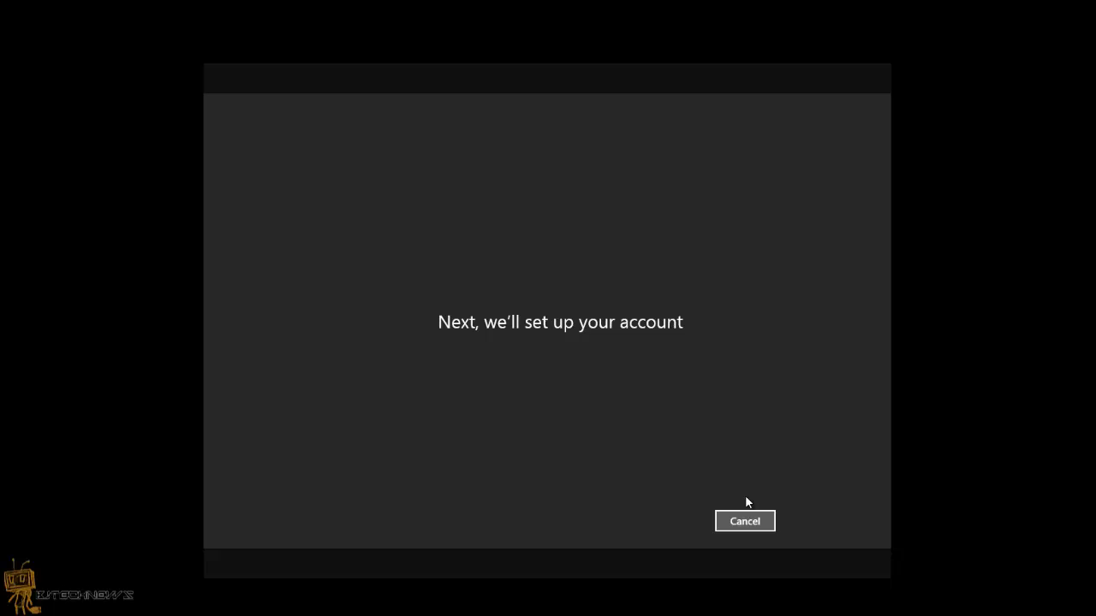
{"action": "mouse_move", "coordinate": [612, 386]}
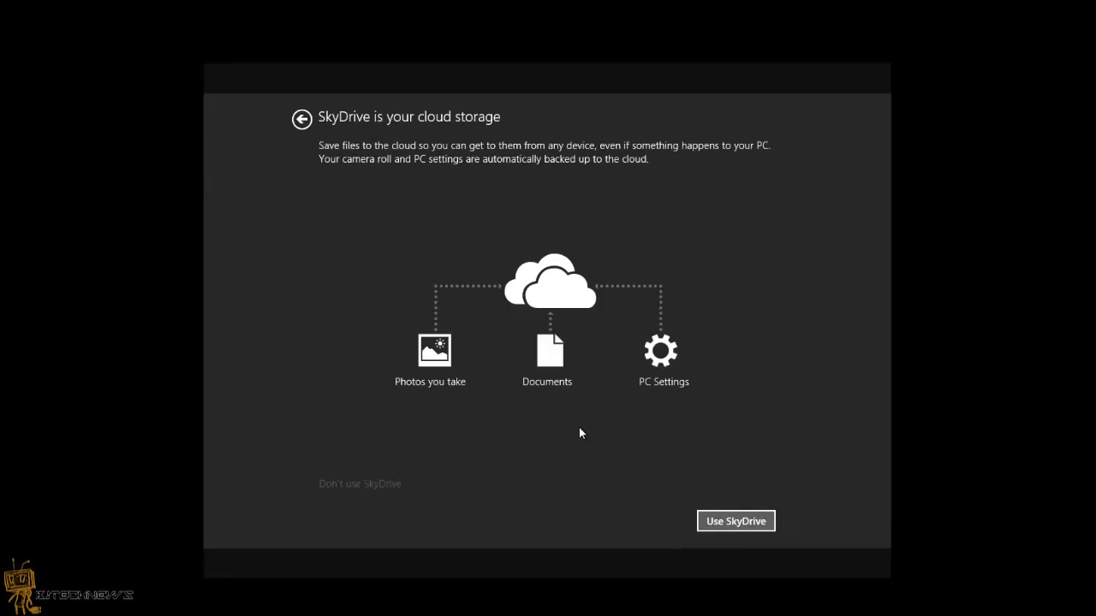
Step: Agree to use SkyDrive and let setup finish at the Windows 8.1 Start screen
{"action": "left_click", "coordinate": [734, 521]}
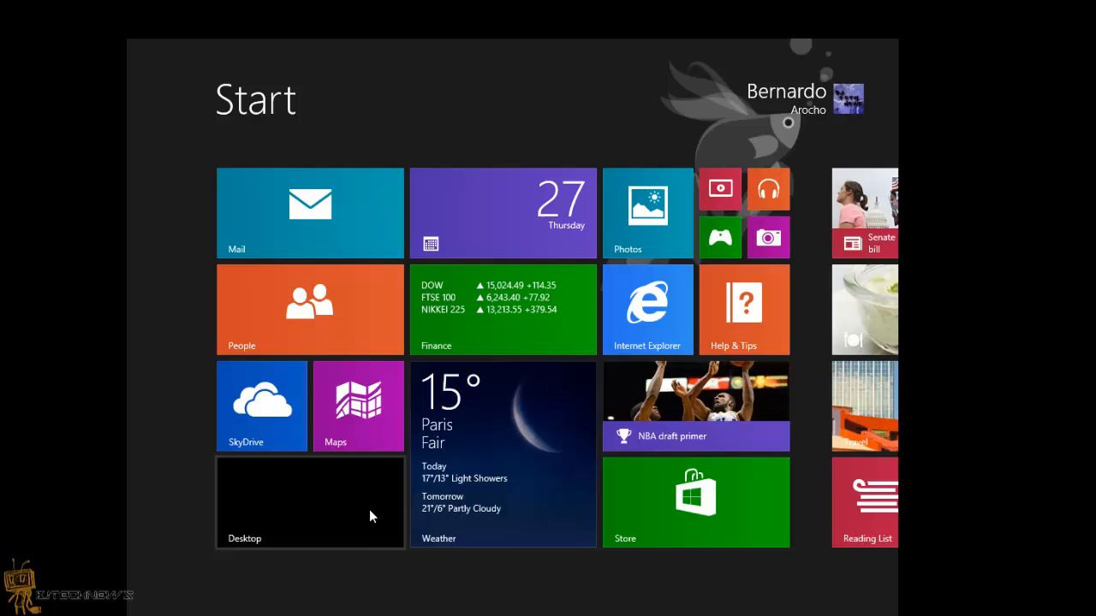
{"action": "left_click", "coordinate": [308, 503]}
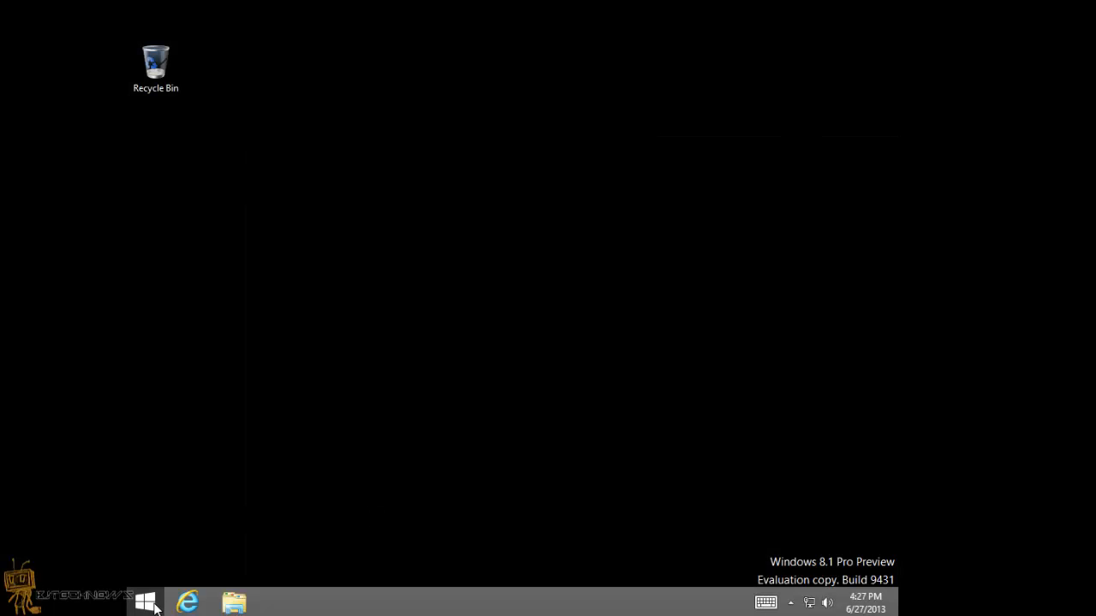
{"action": "left_click", "coordinate": [146, 603]}
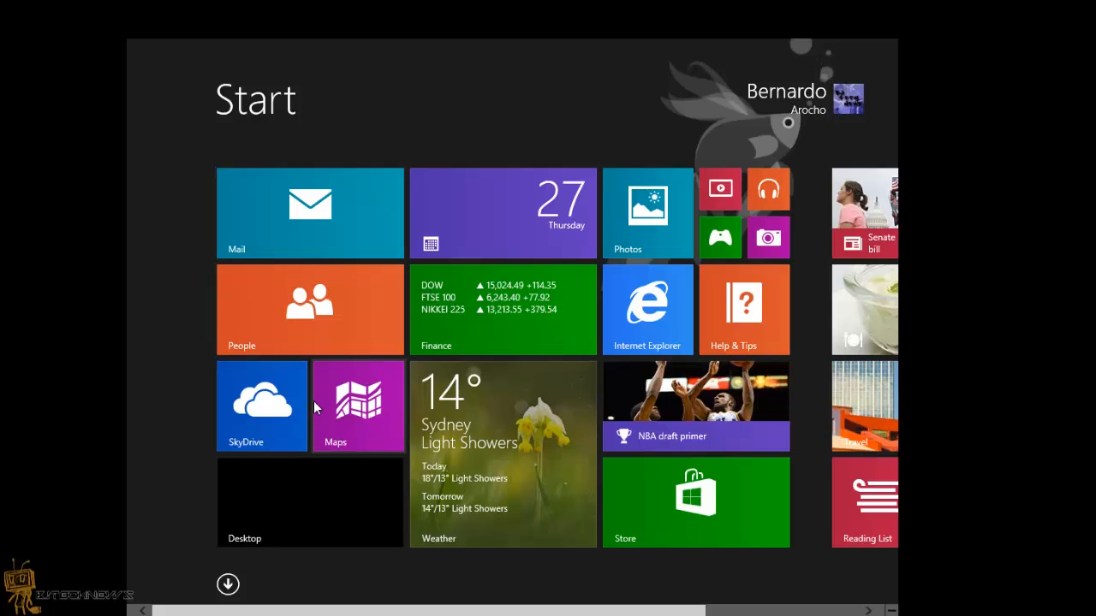
{"action": "mouse_move", "coordinate": [290, 510]}
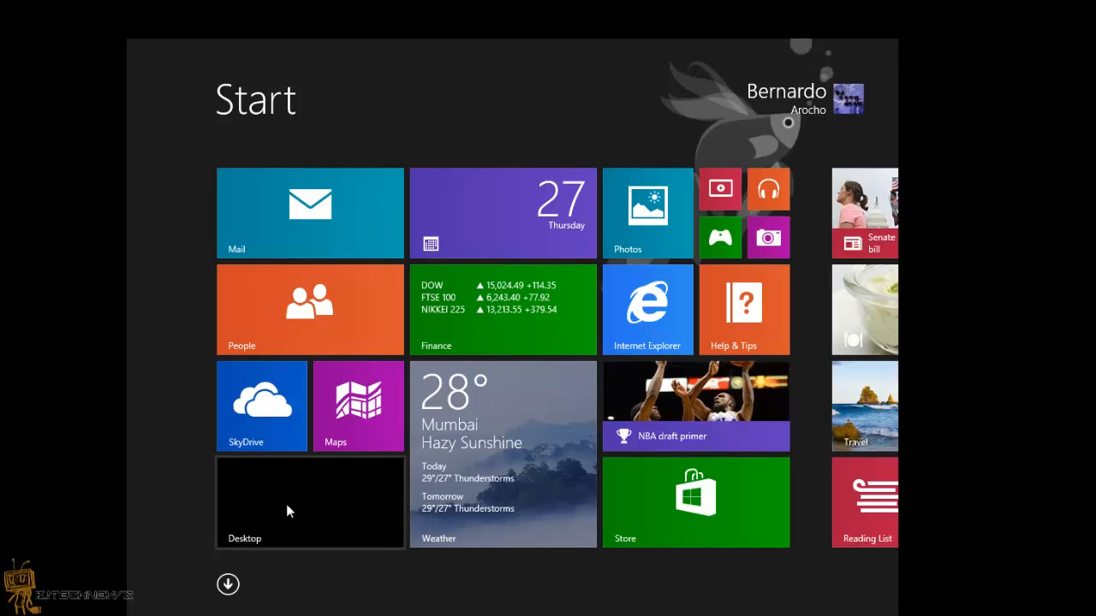
Step: Switch from the Start screen to the Windows 8.1 desktop via the Desktop tile
{"action": "left_click", "coordinate": [308, 503]}
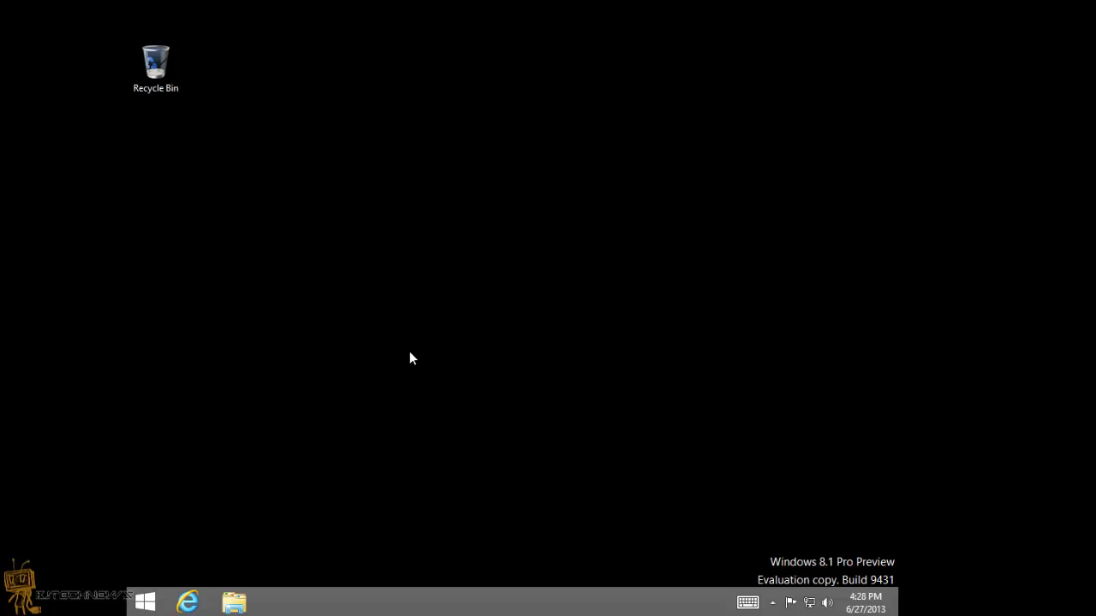
{"action": "left_click", "coordinate": [143, 603]}
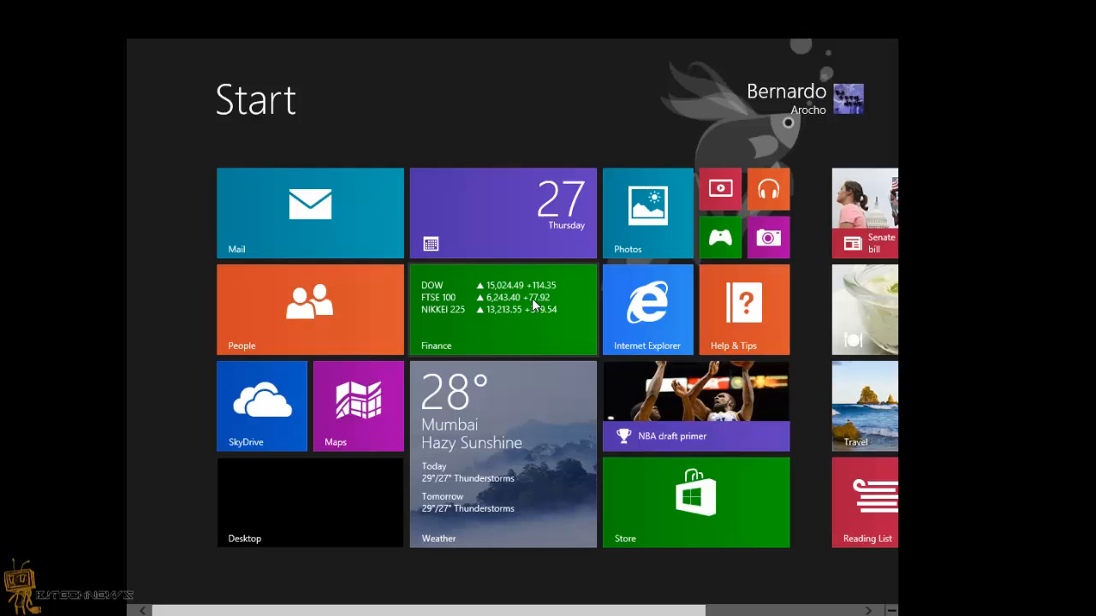
{"action": "mouse_move", "coordinate": [719, 190]}
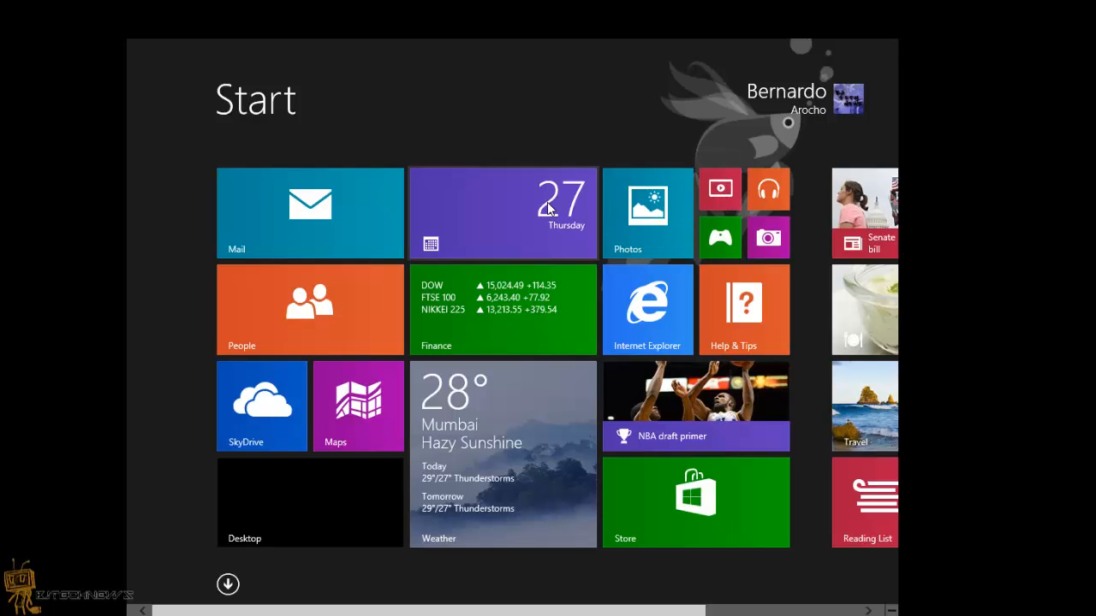
{"action": "mouse_move", "coordinate": [480, 479]}
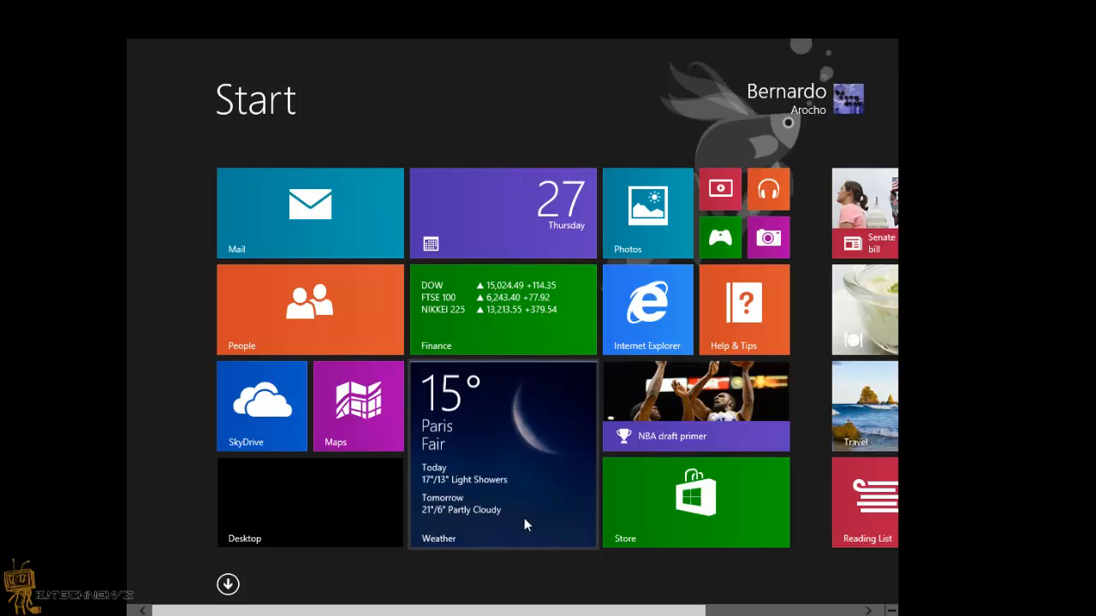
{"action": "mouse_move", "coordinate": [523, 469]}
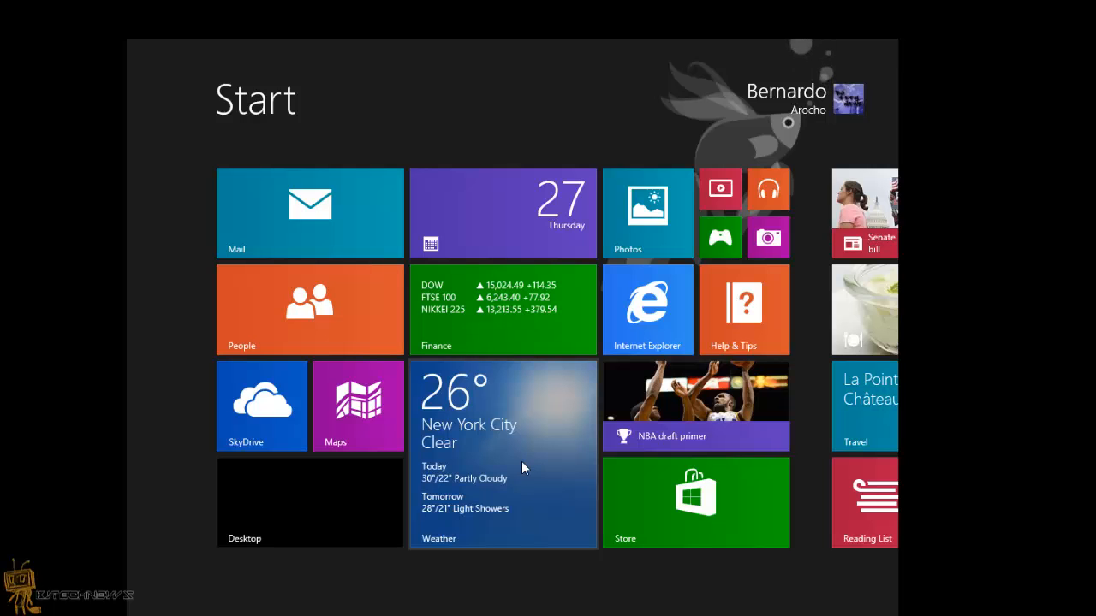
{"action": "left_click", "coordinate": [308, 504]}
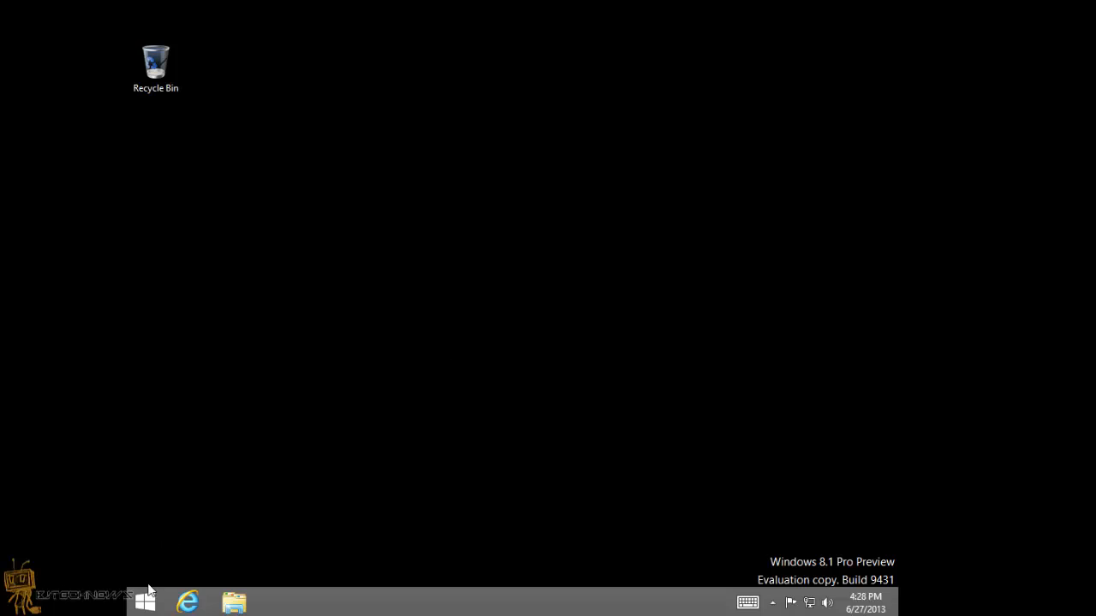
{"action": "mouse_move", "coordinate": [444, 281]}
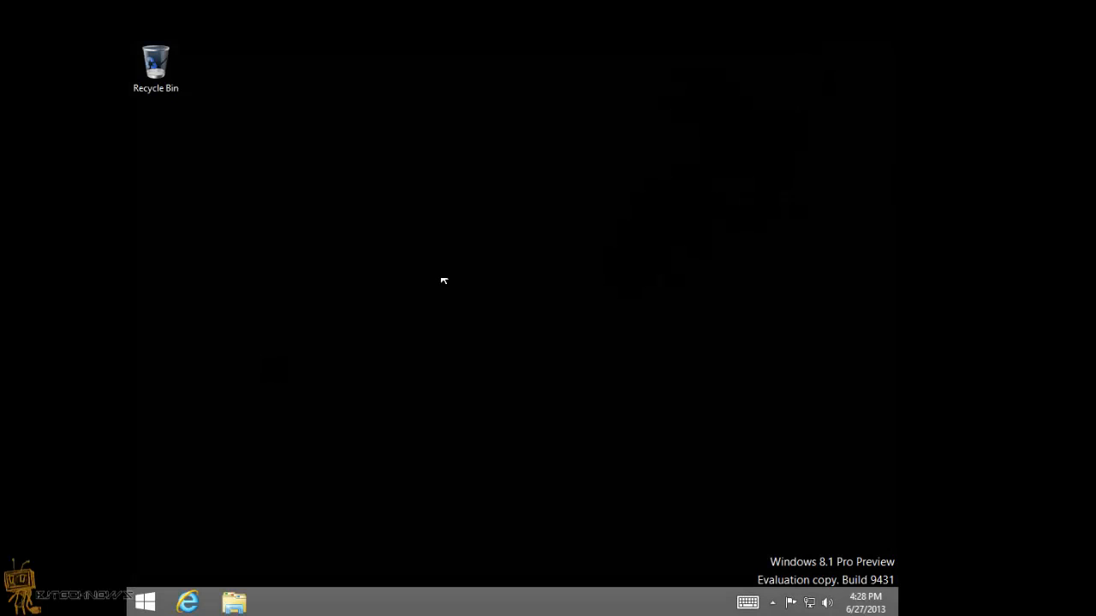
{"action": "mouse_move", "coordinate": [502, 360]}
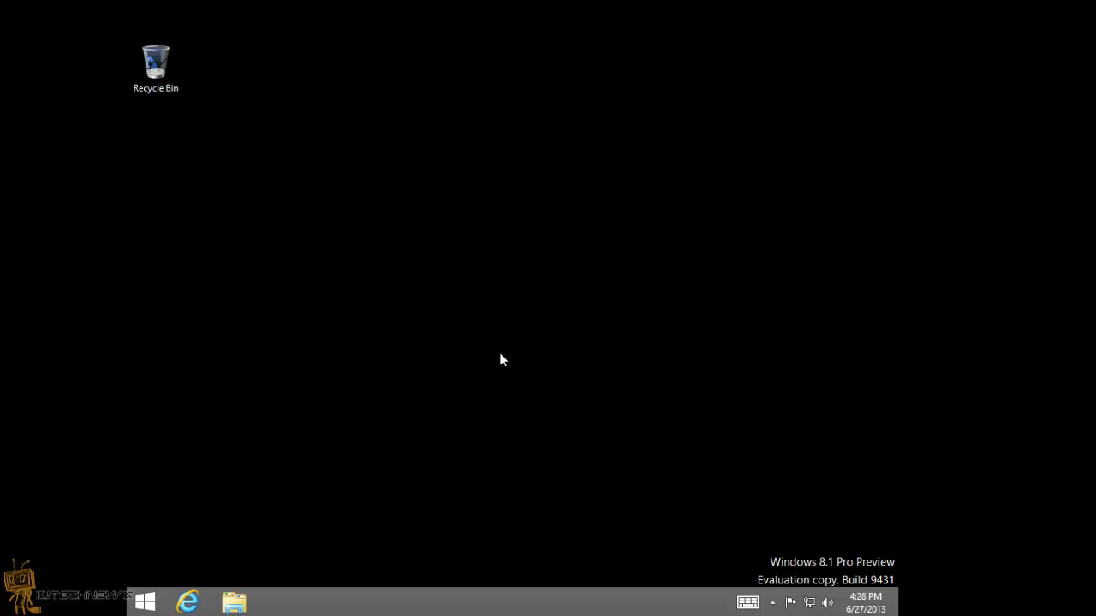